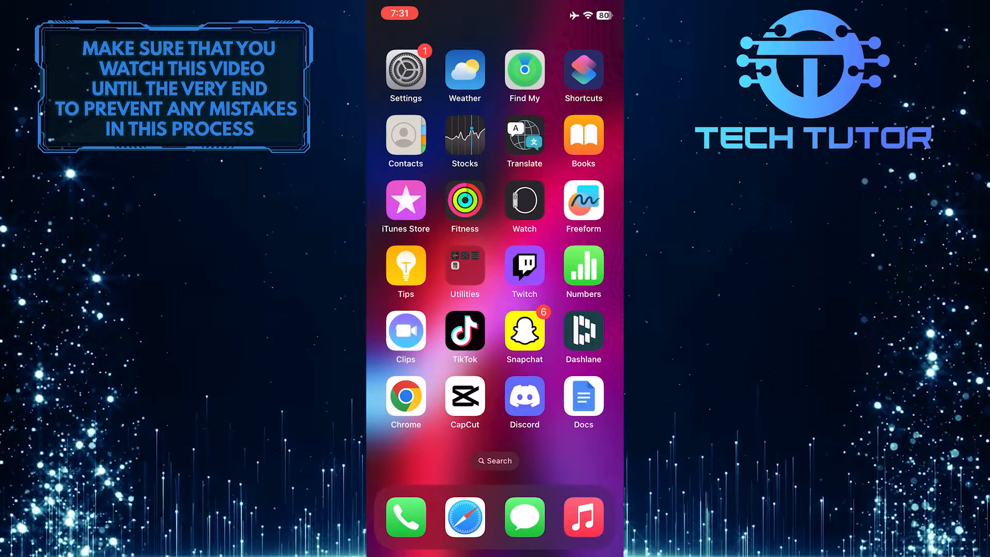
# Launch Settings from the home screen and go to the Apple ID account page
pyautogui.click(406, 71)
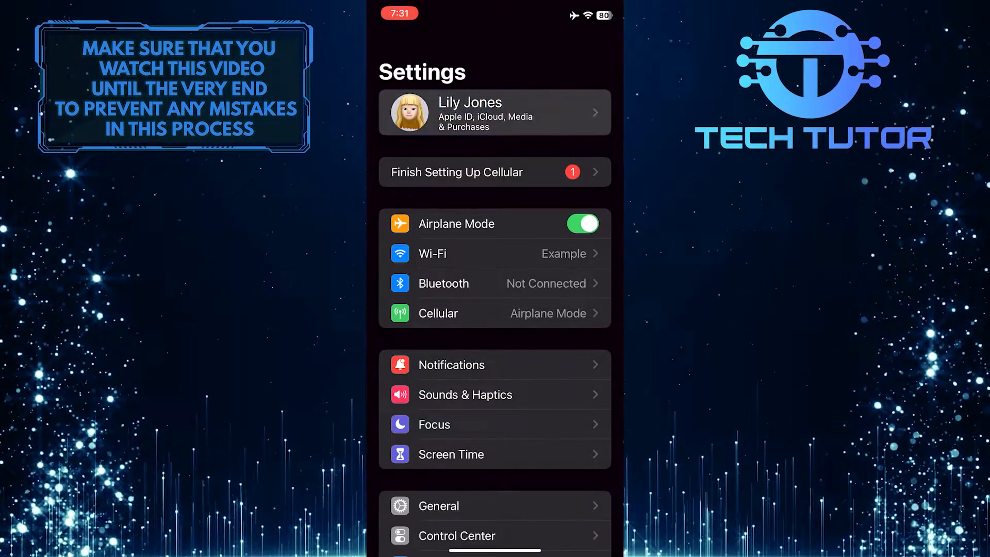
pyautogui.click(494, 112)
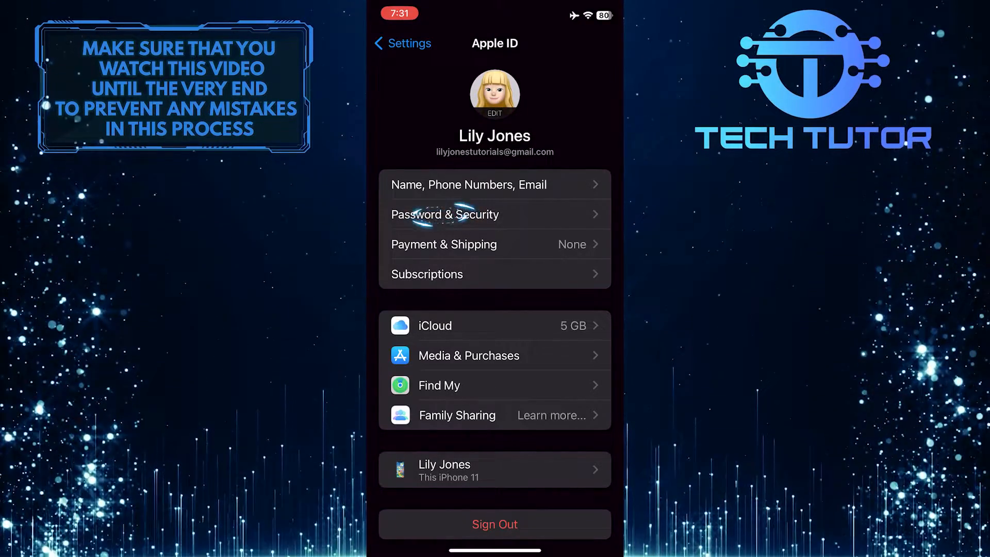
# Enter Password & Security and scroll down to the Advanced section
pyautogui.click(445, 214)
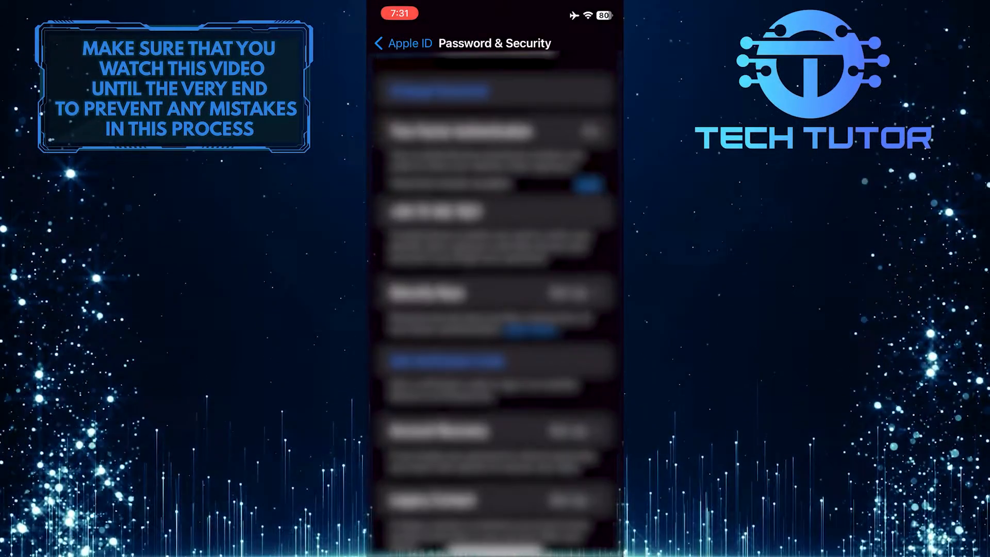
pyautogui.scroll(-3)
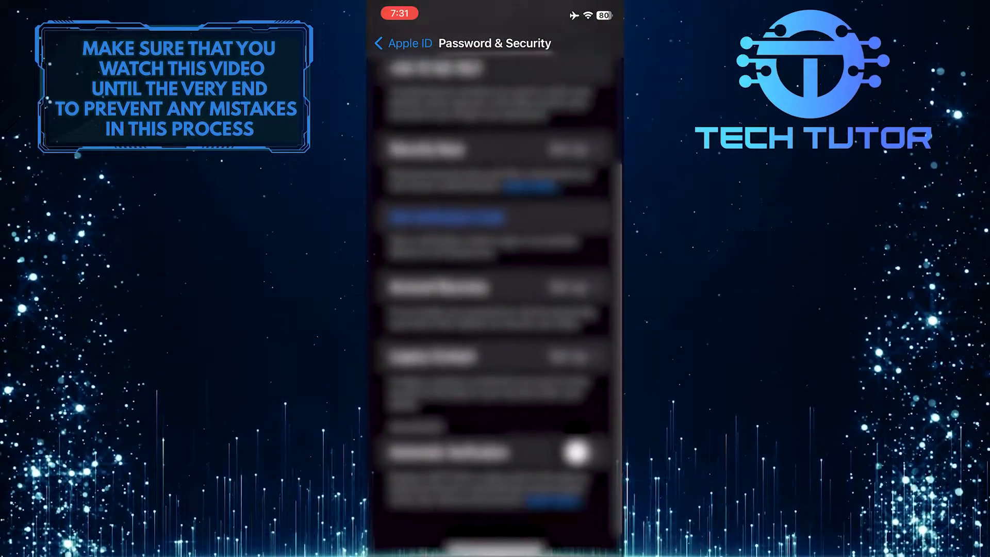
pyautogui.scroll(-3)
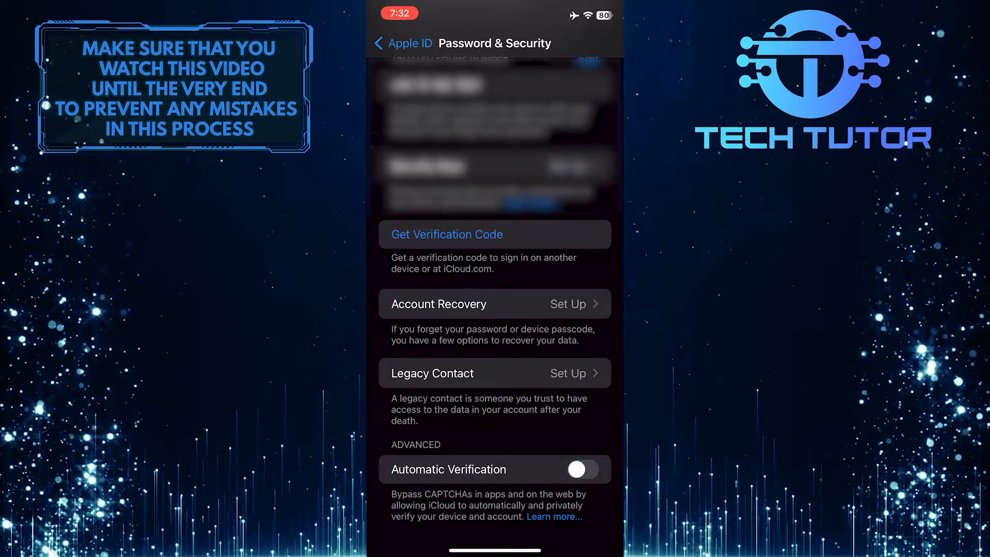
pyautogui.click(582, 469)
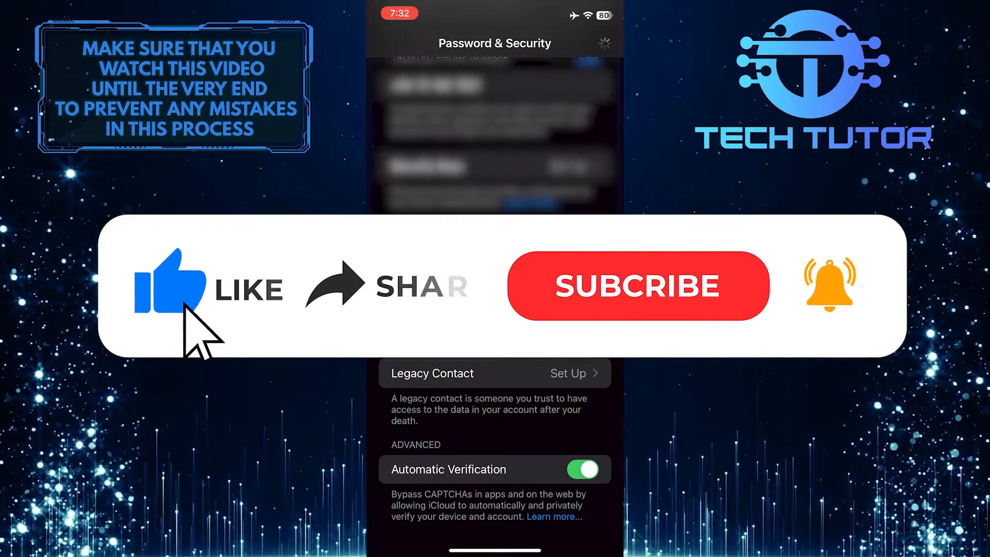
pyautogui.moveTo(353, 320)
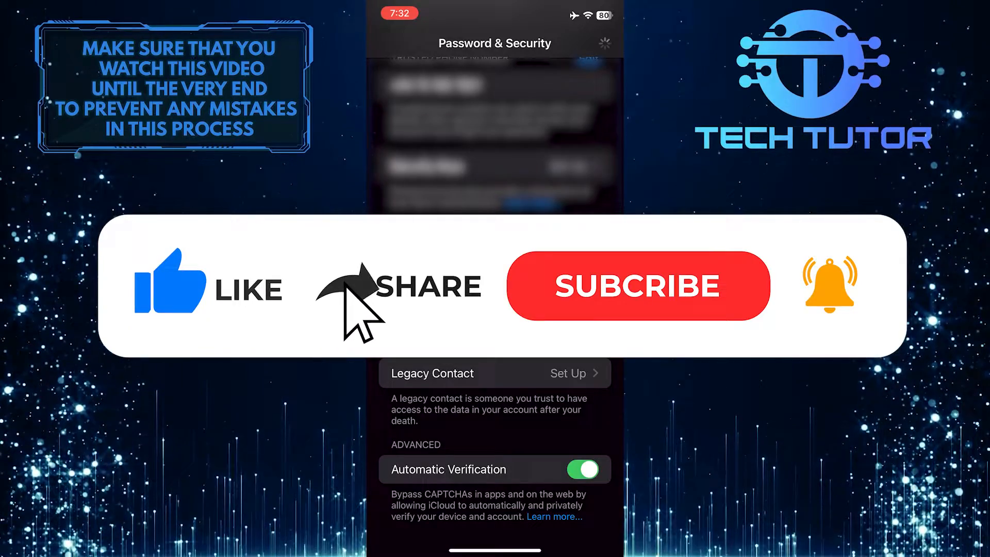
pyautogui.click(639, 285)
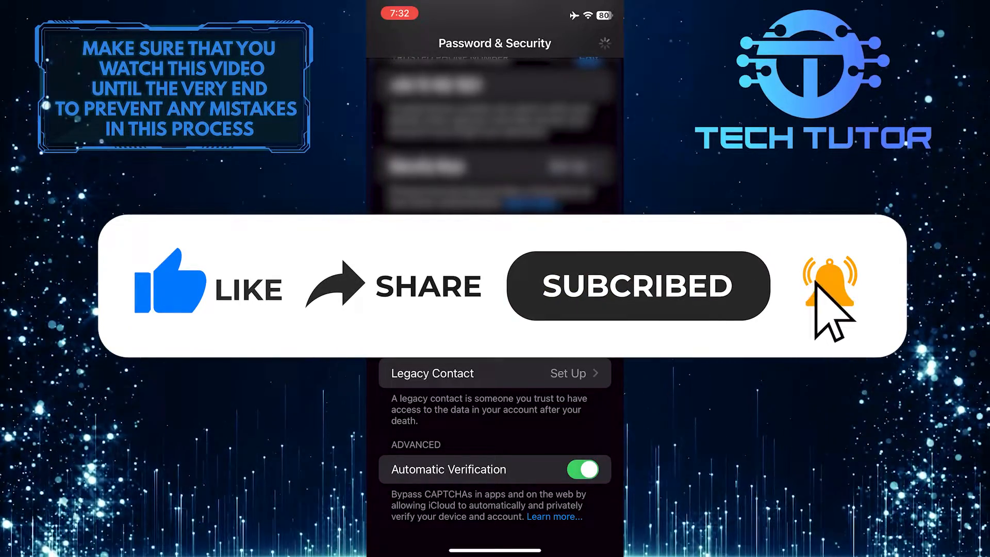